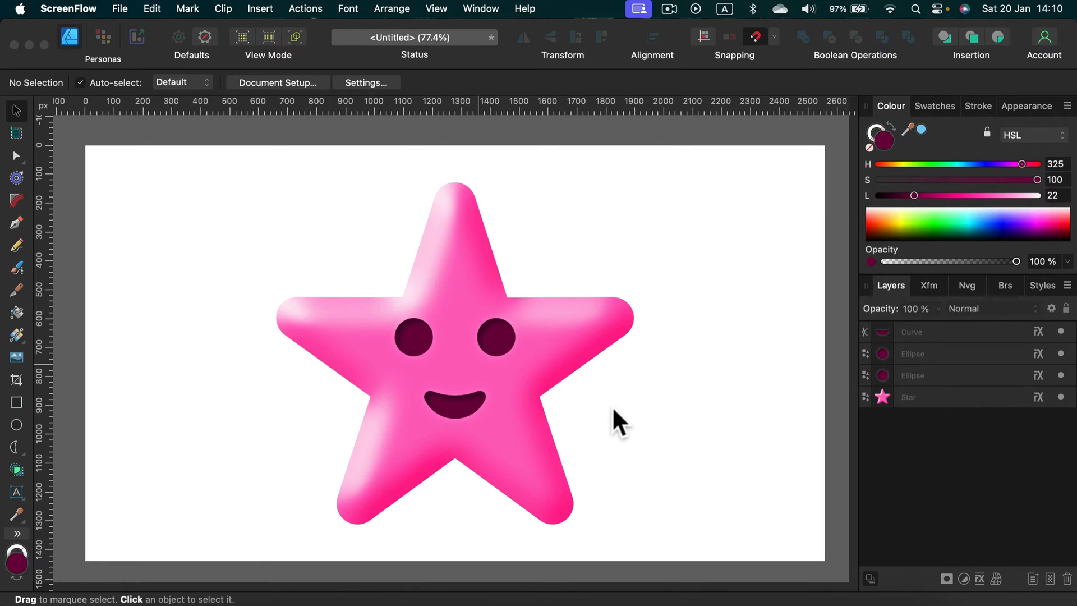
mouse_move(175, 155)
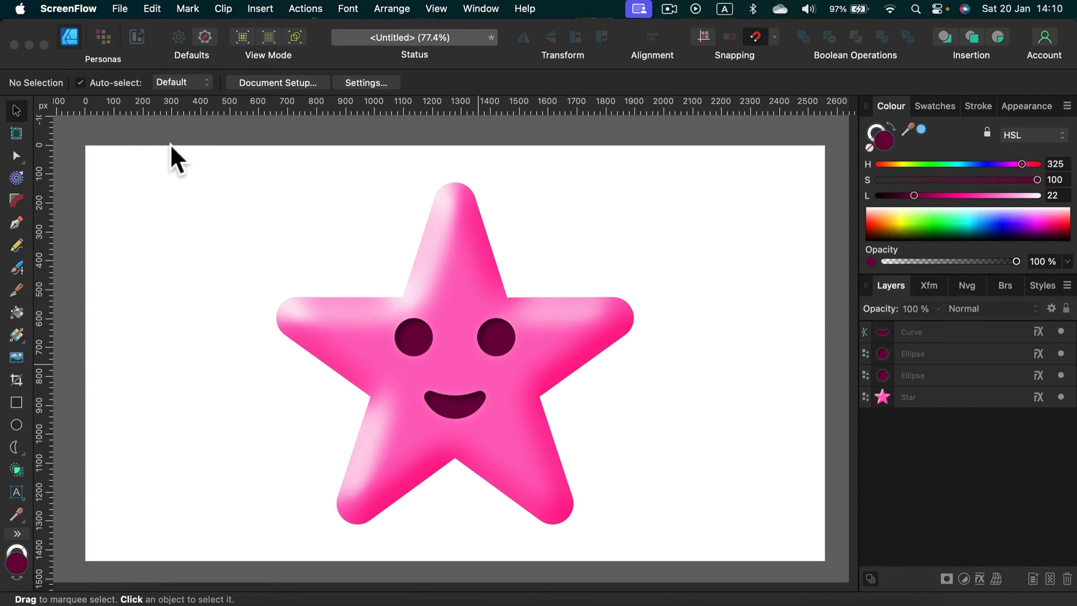
Open the File menu over the finished pink smiling star
click(153, 9)
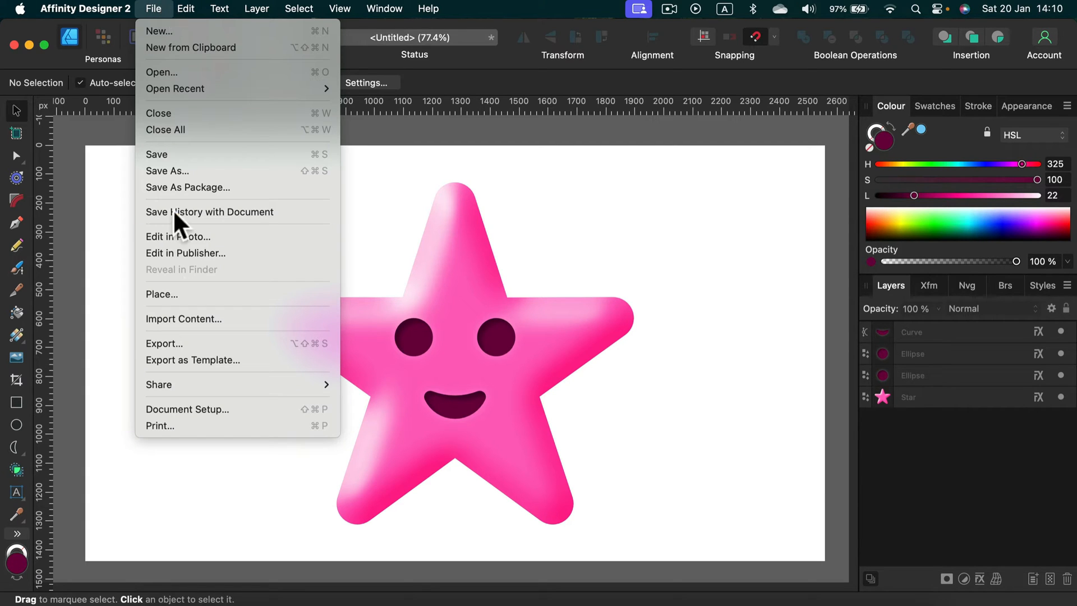
Open the Export dialog and switch the output format from JPEG to PNG
click(164, 343)
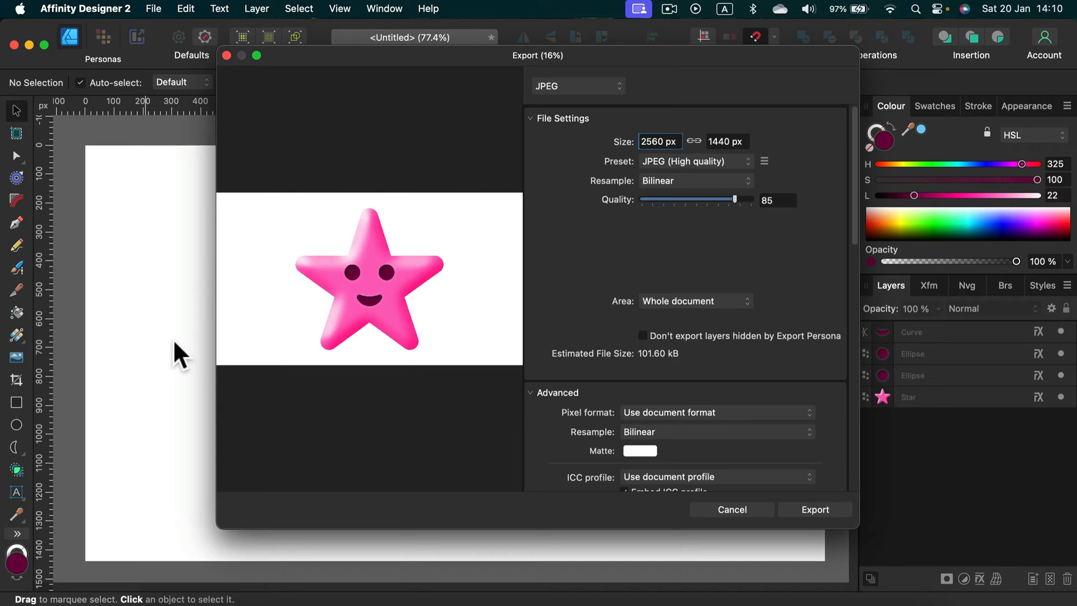
click(577, 86)
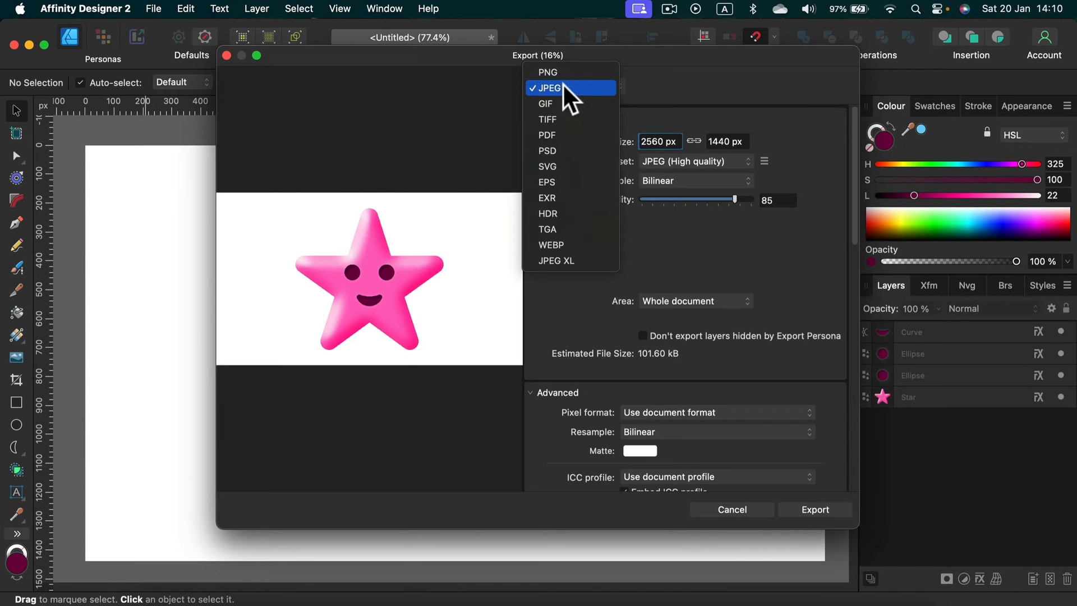
click(547, 71)
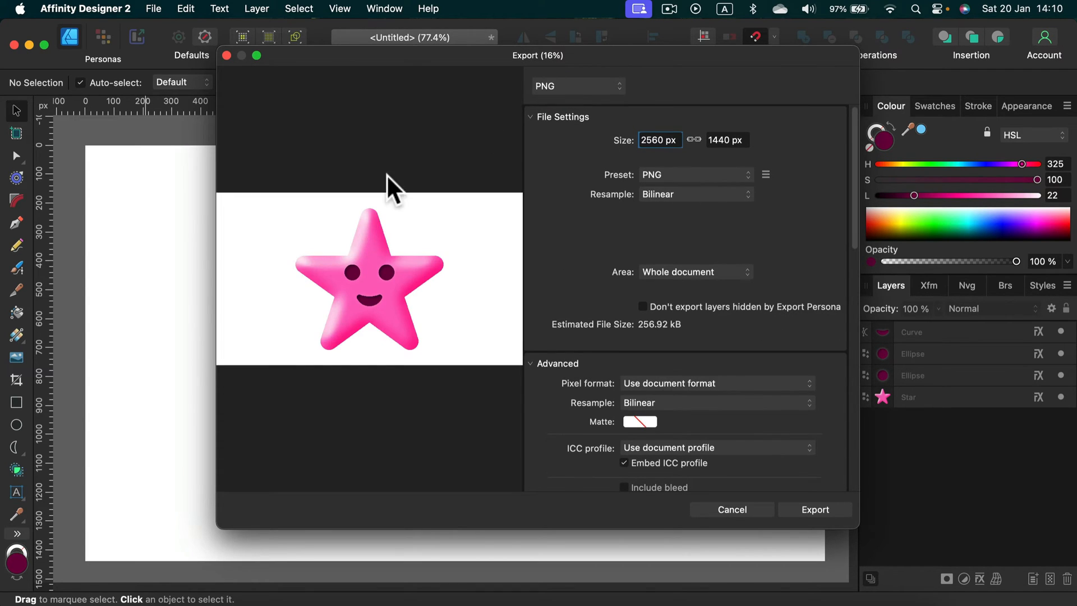
mouse_move(288, 278)
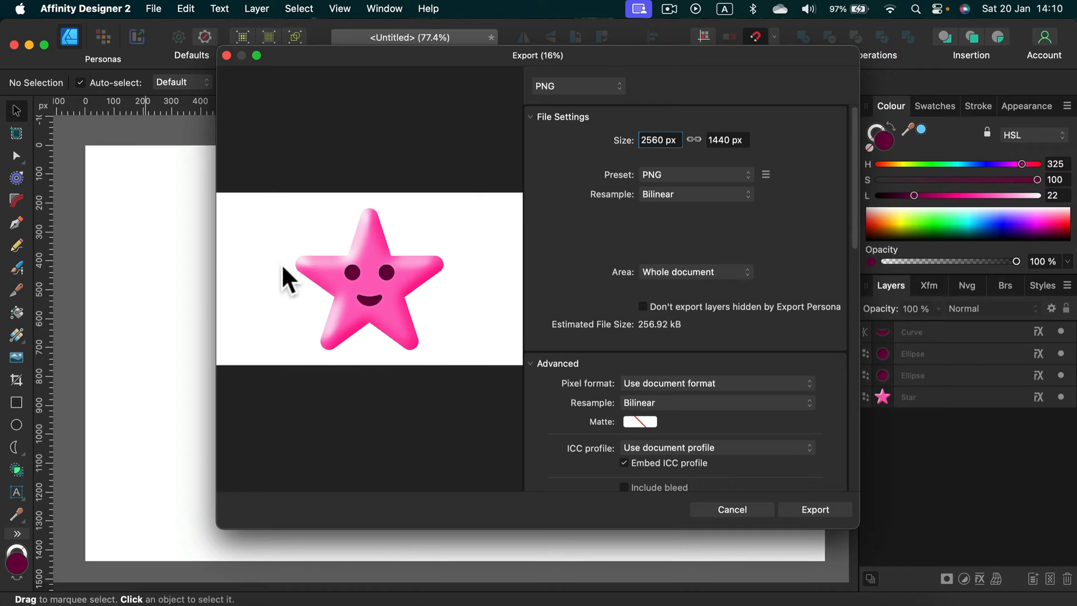
mouse_move(288, 275)
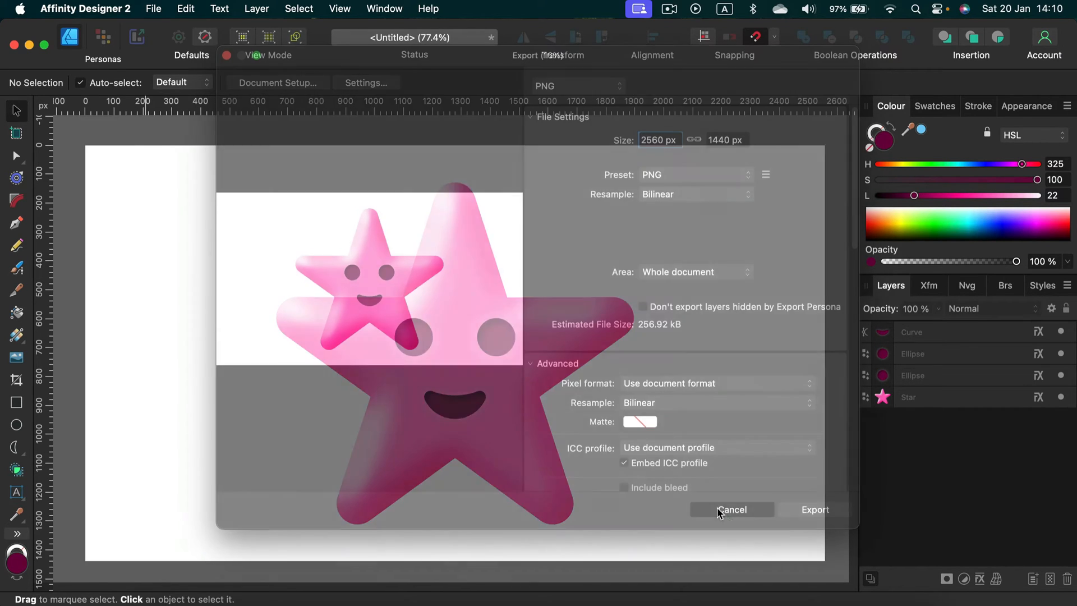
Cancel the export, select the star with its eyes and smile, then reopen File
click(732, 508)
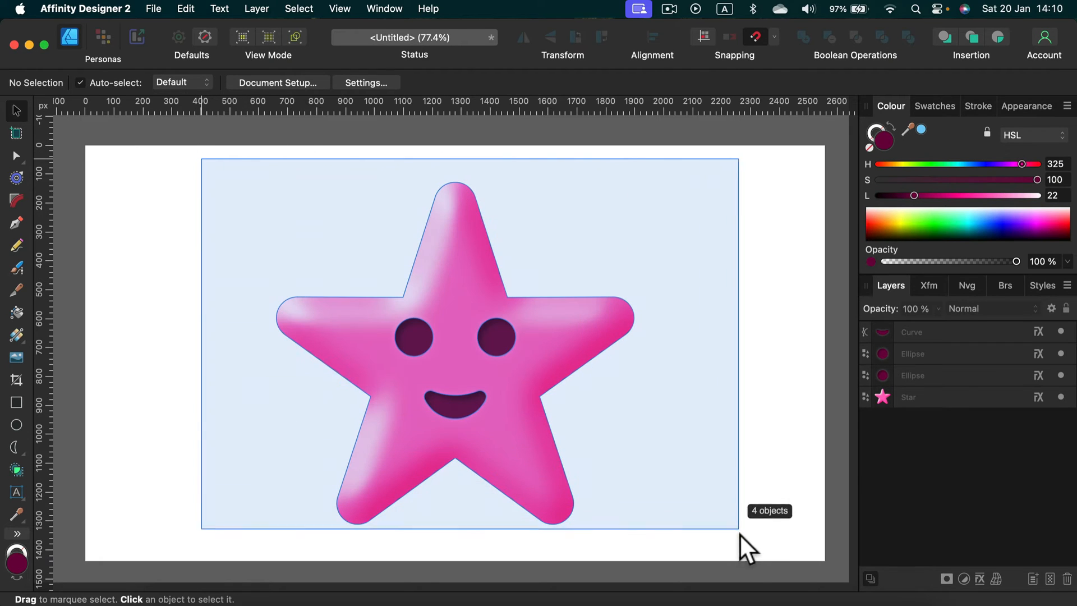
click(453, 275)
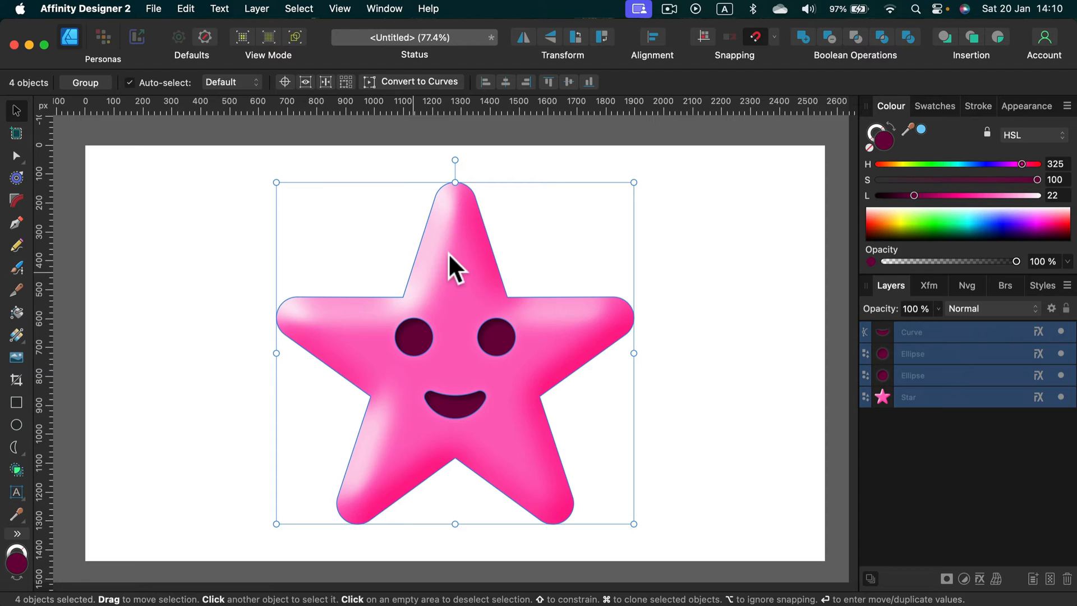
mouse_move(157, 24)
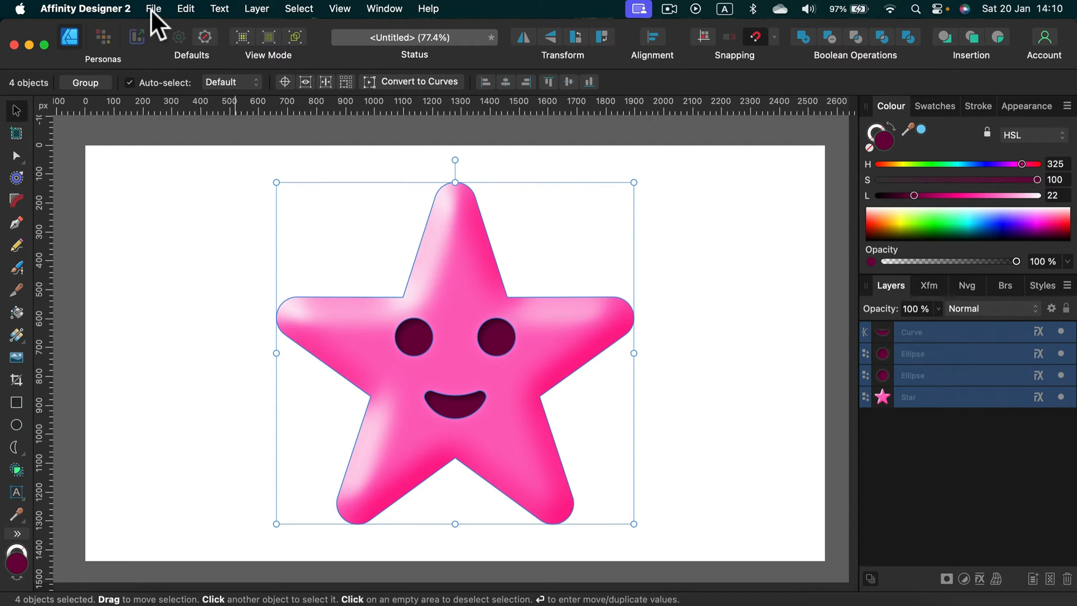
click(153, 9)
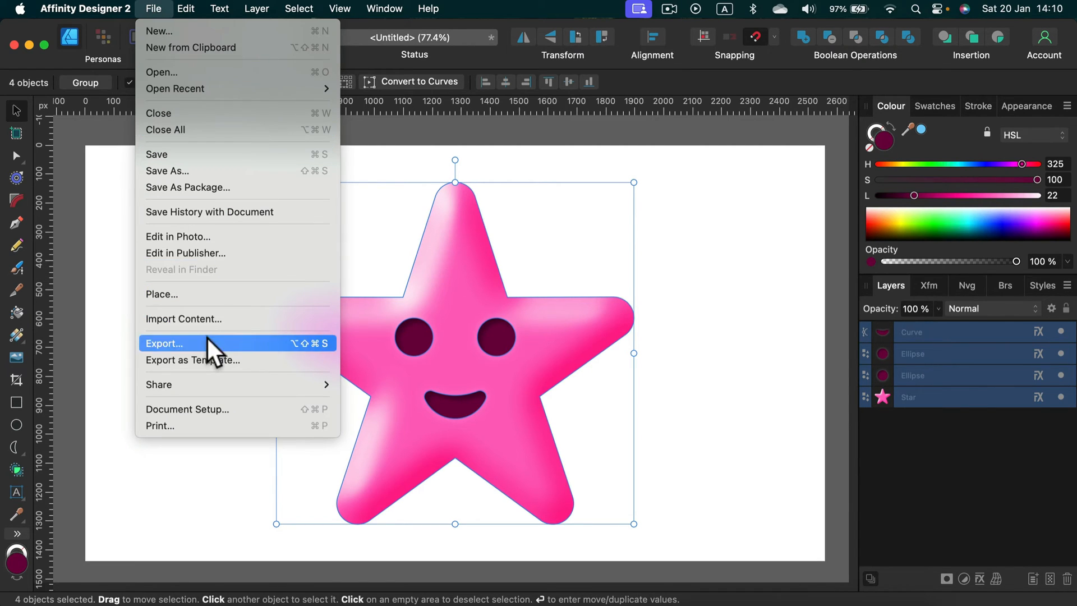
Preview a PNG export with Area set to Selection Only, then cancel
click(164, 343)
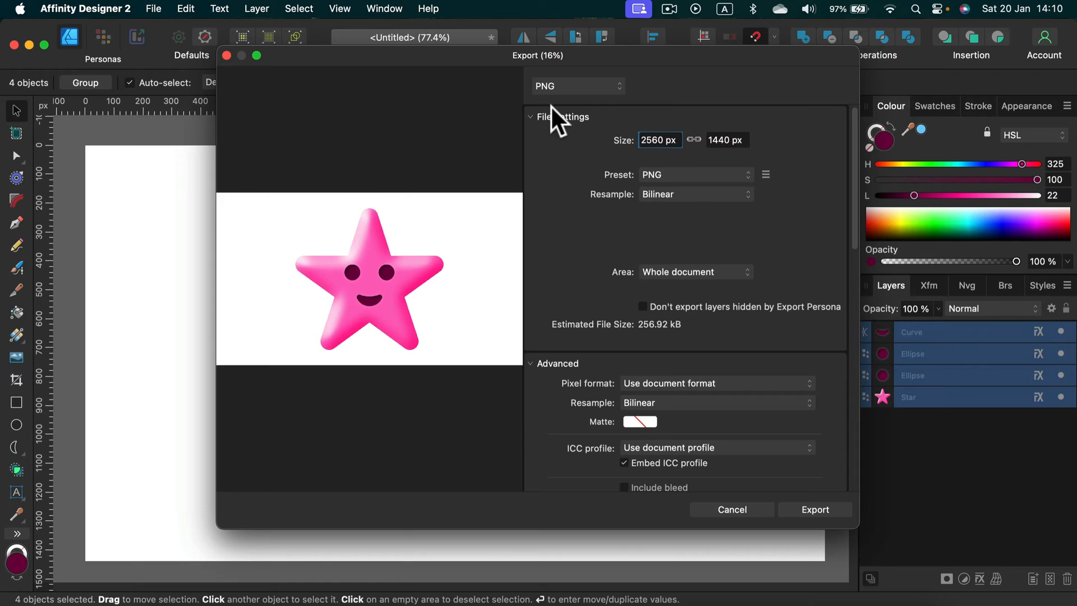
mouse_move(627, 288)
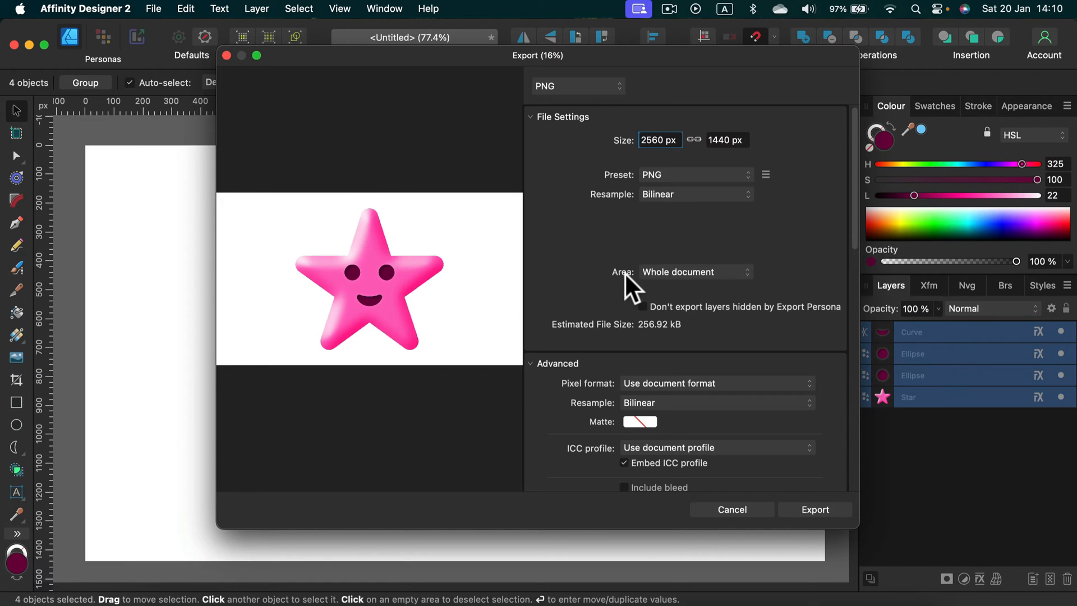
click(692, 272)
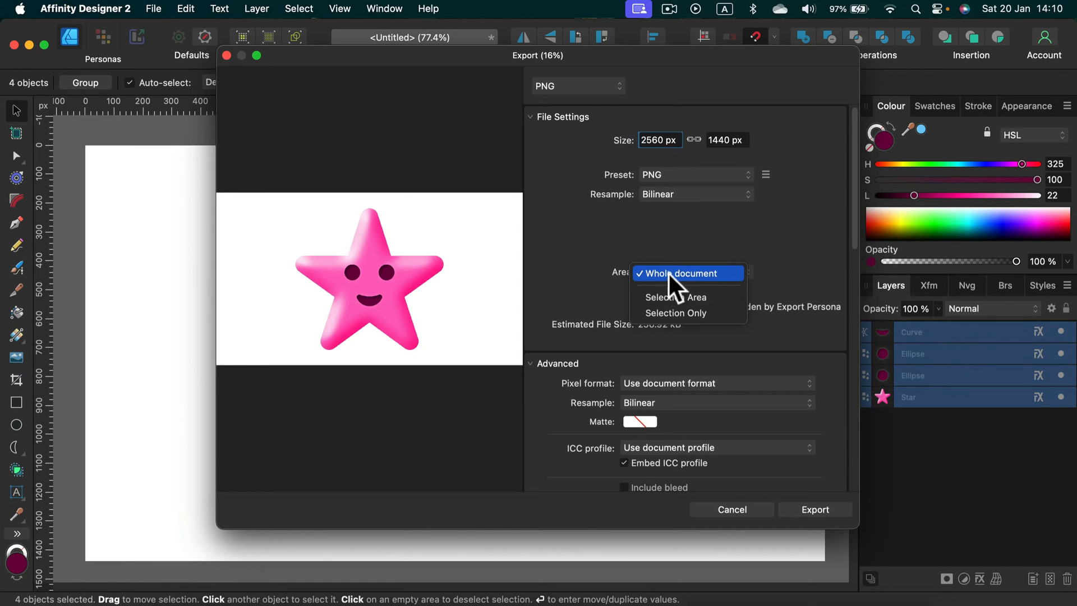
click(675, 312)
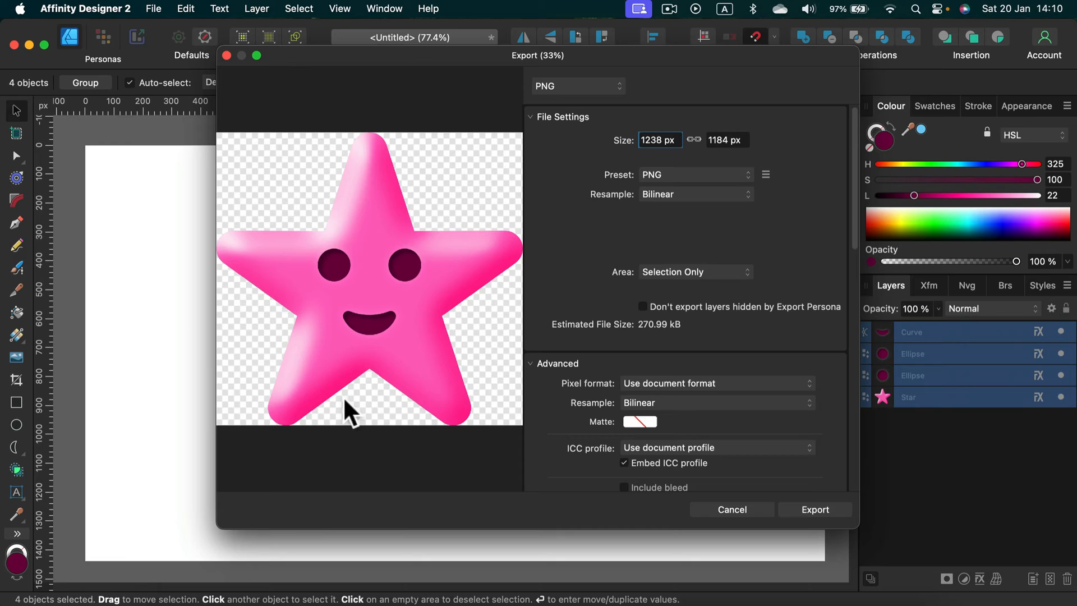
mouse_move(504, 379)
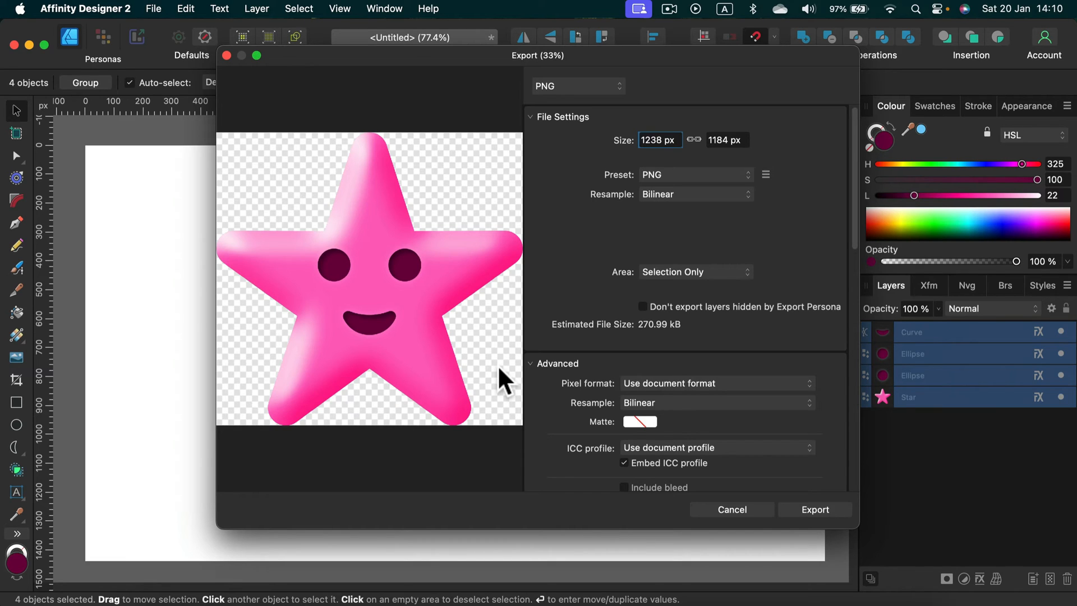
mouse_move(493, 394)
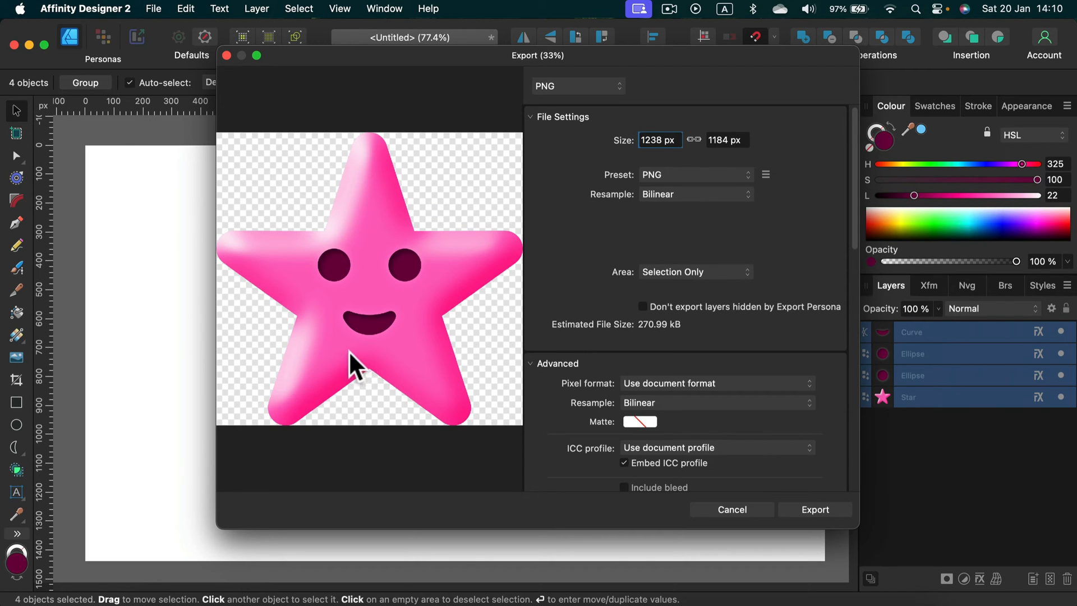
click(731, 509)
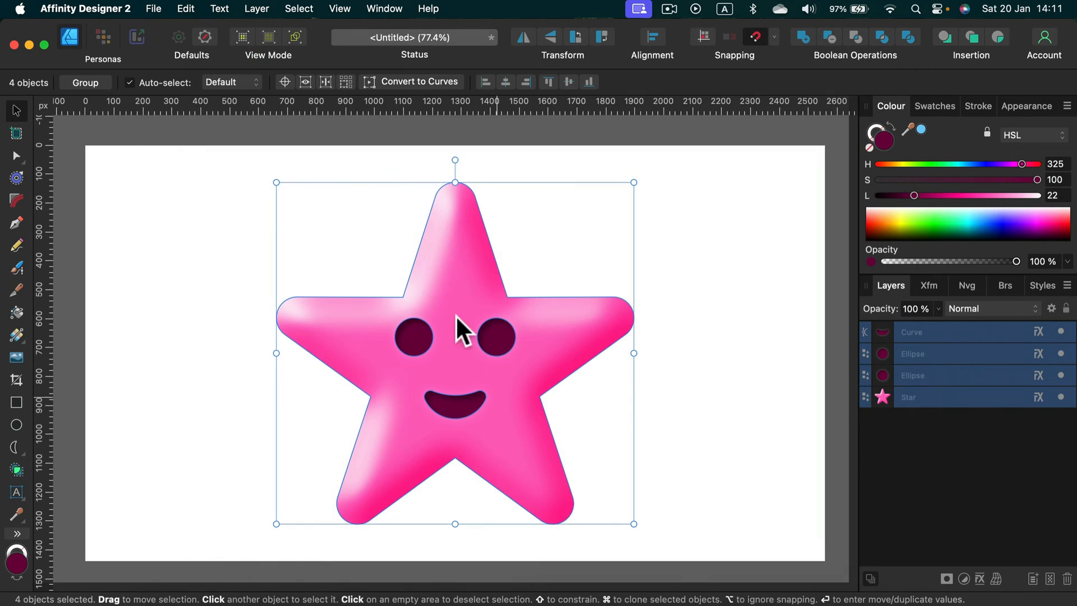
Click empty canvas to deselect the star's four objects
click(255, 251)
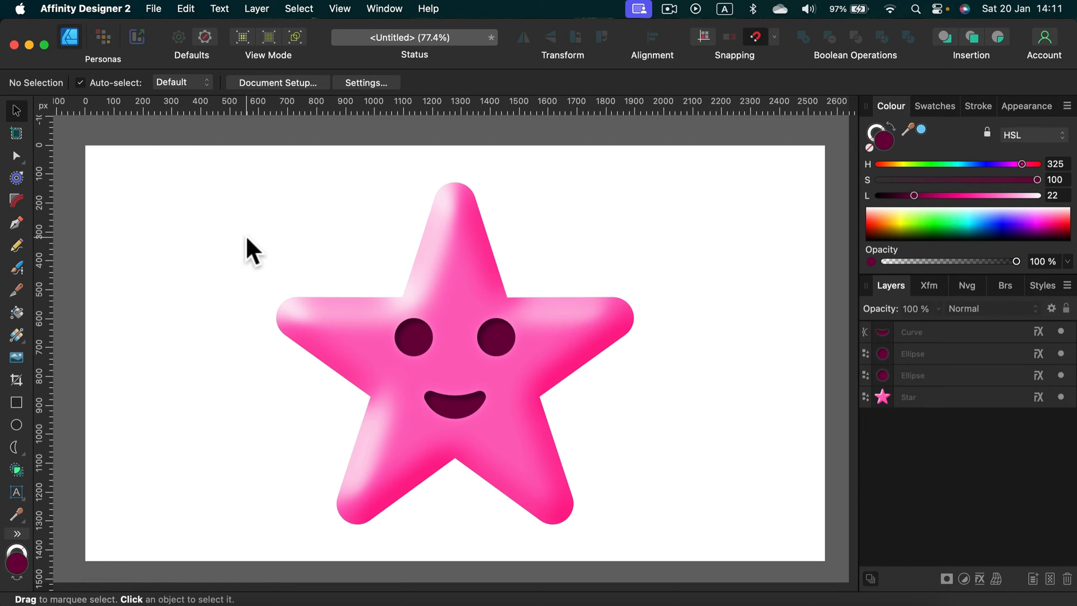
mouse_move(717, 528)
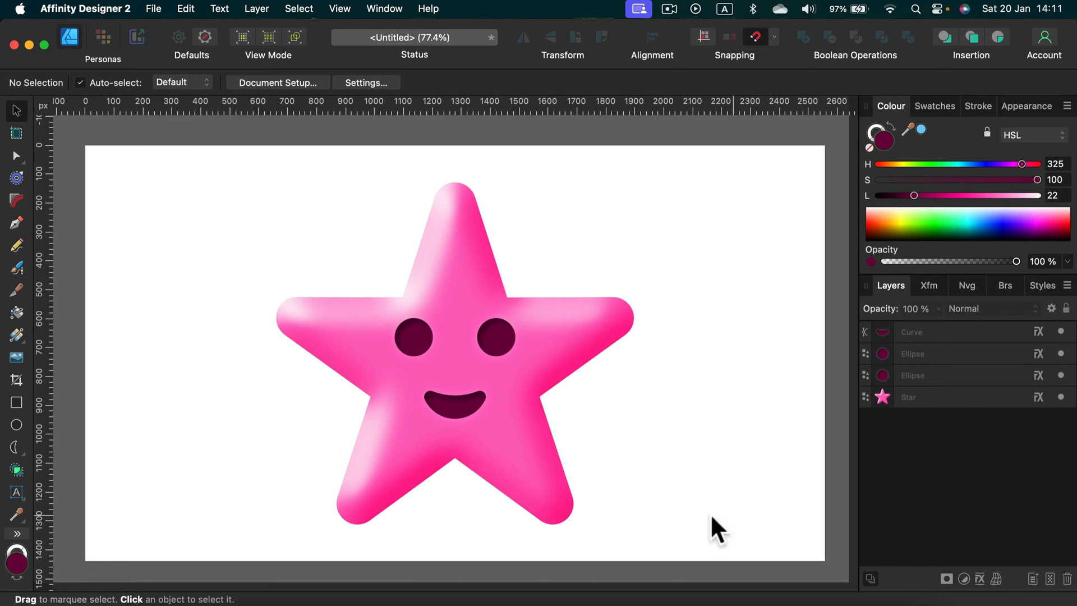
mouse_move(234, 288)
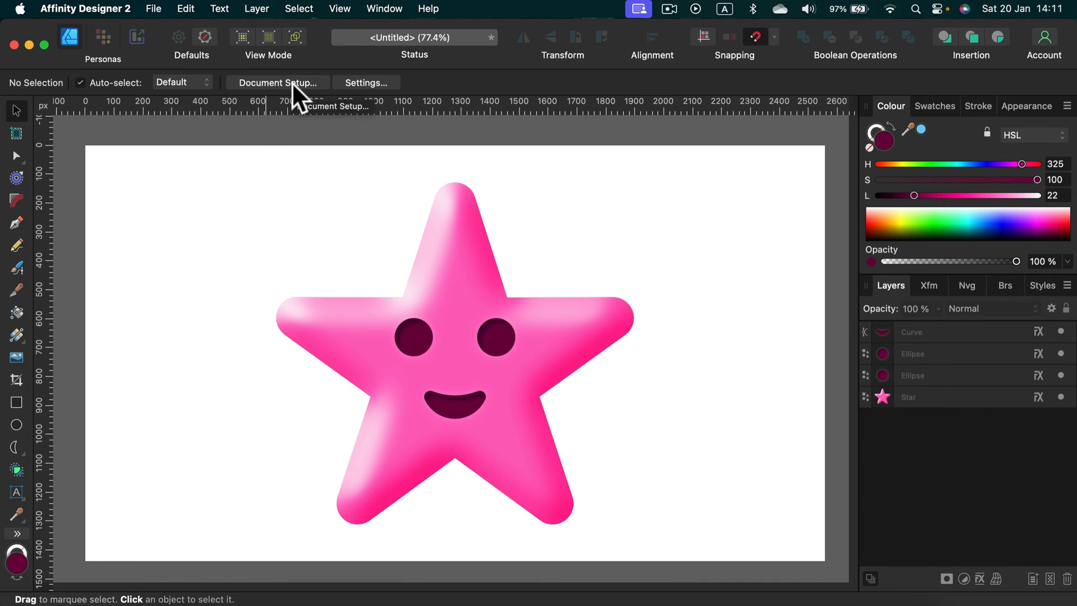
Enable Transparent background in Document Setup's Colour settings and confirm with OK
click(276, 82)
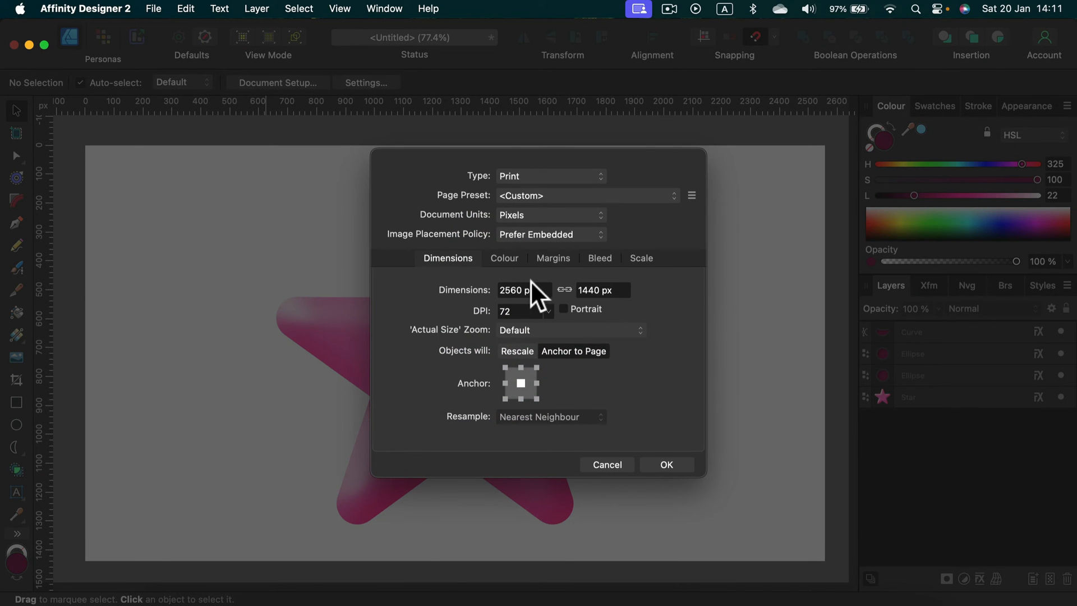
click(504, 257)
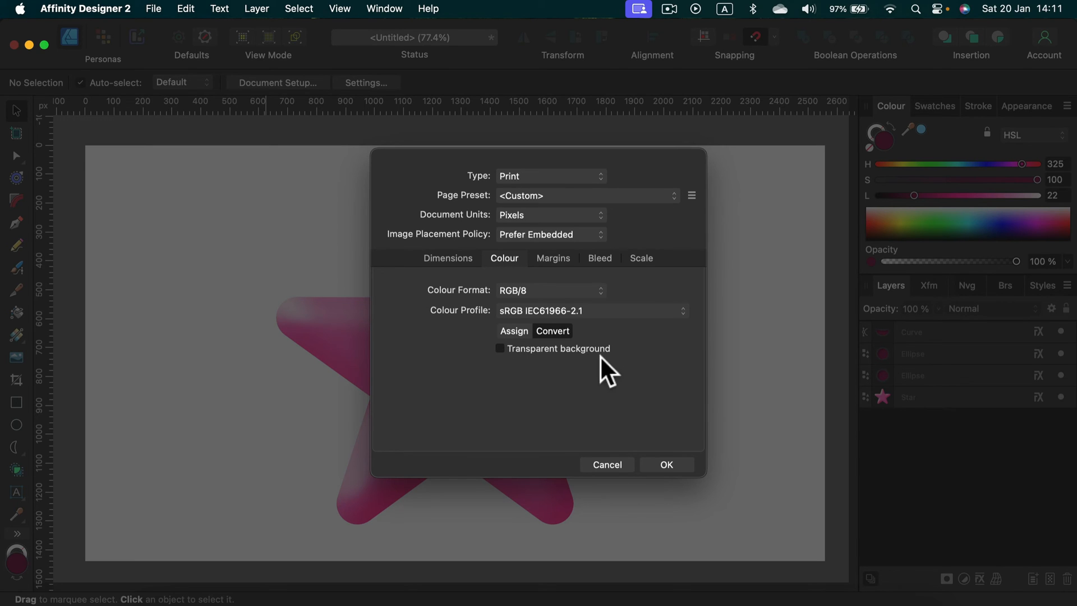
click(499, 349)
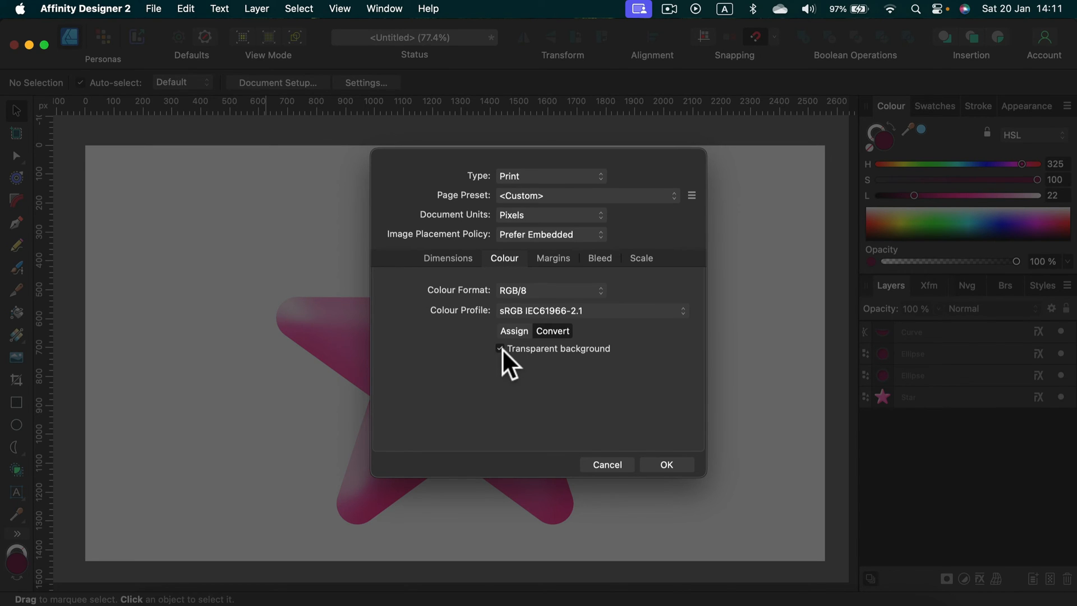
click(500, 350)
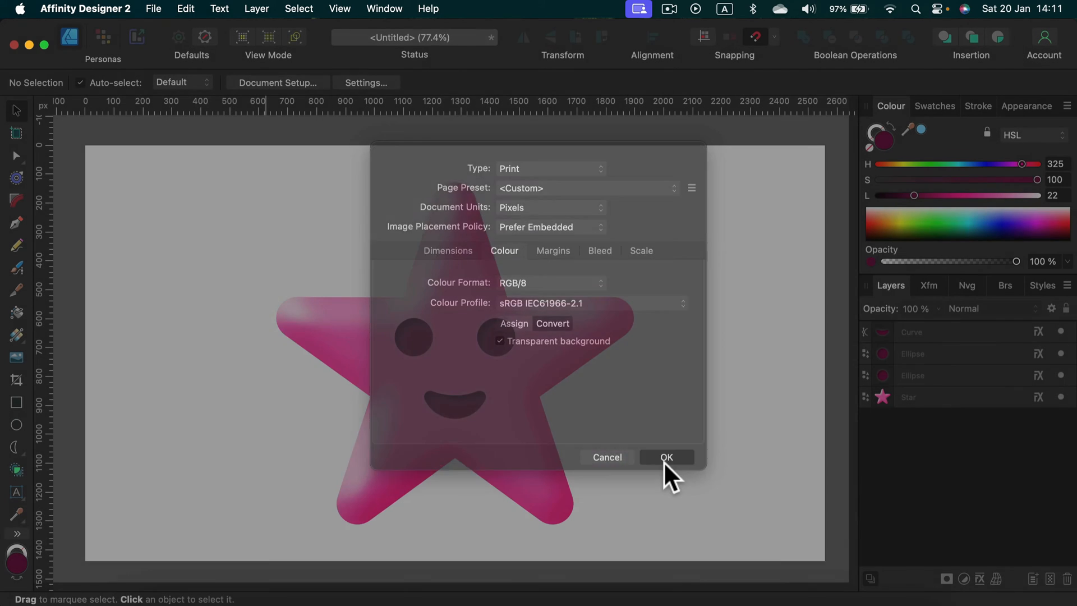
click(664, 457)
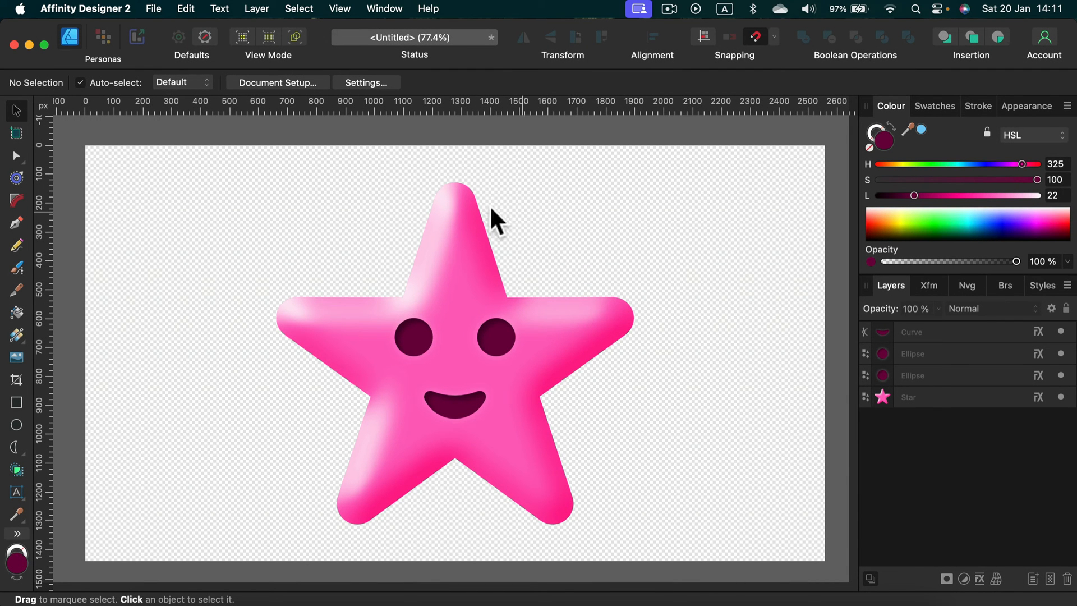
mouse_move(291, 214)
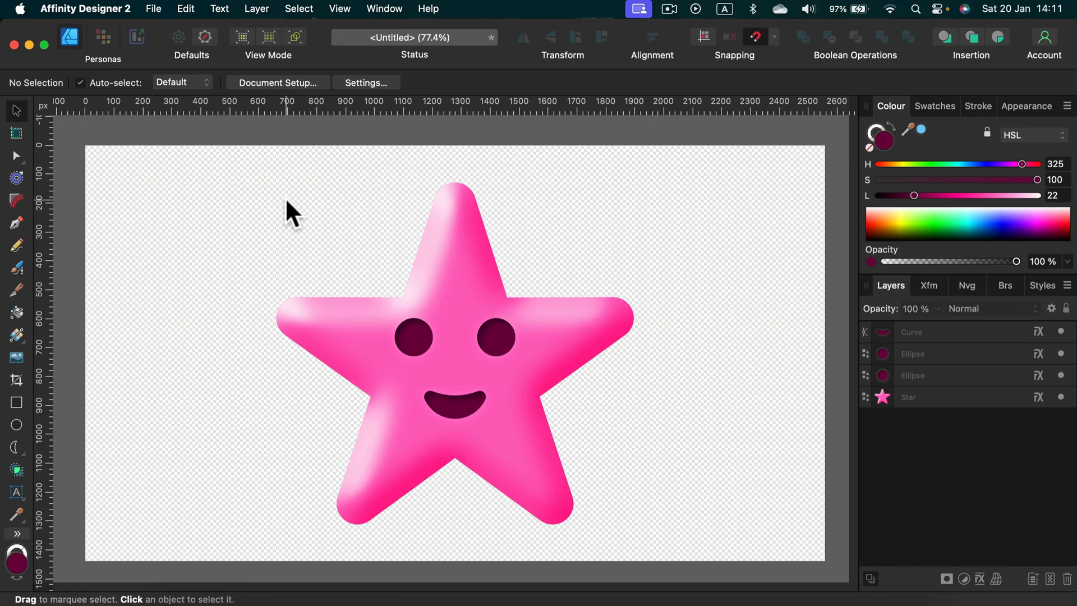
click(153, 9)
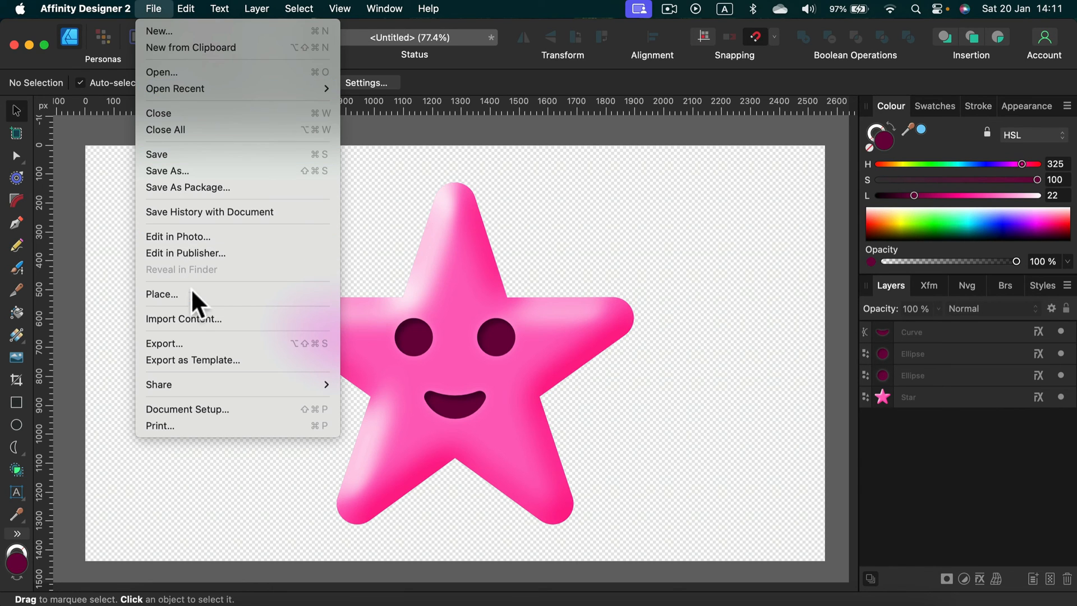
Open the PNG export dialog with Area set to Whole document
click(165, 343)
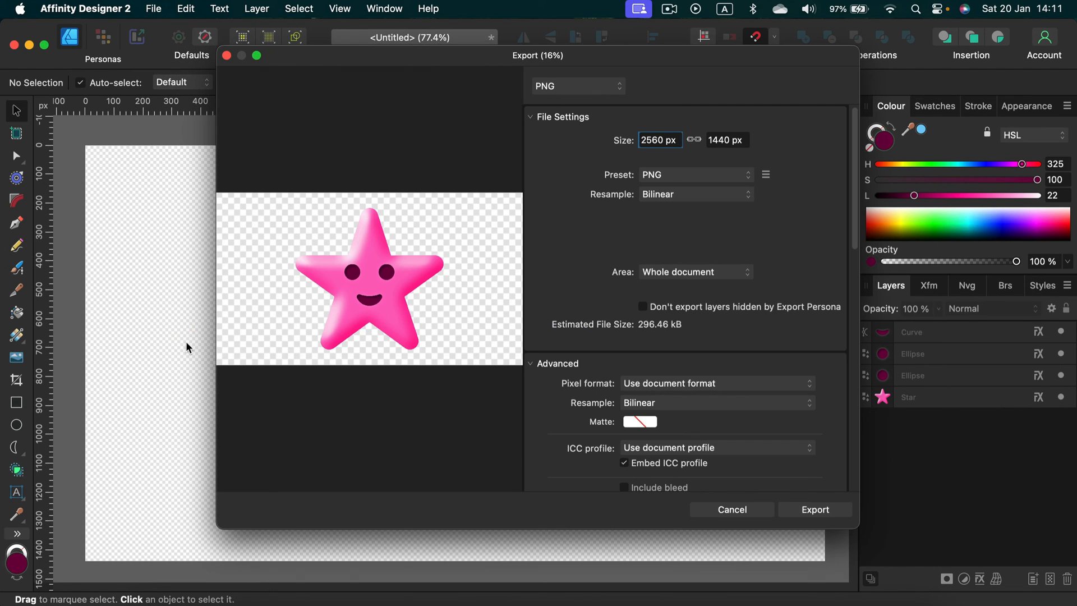
mouse_move(456, 96)
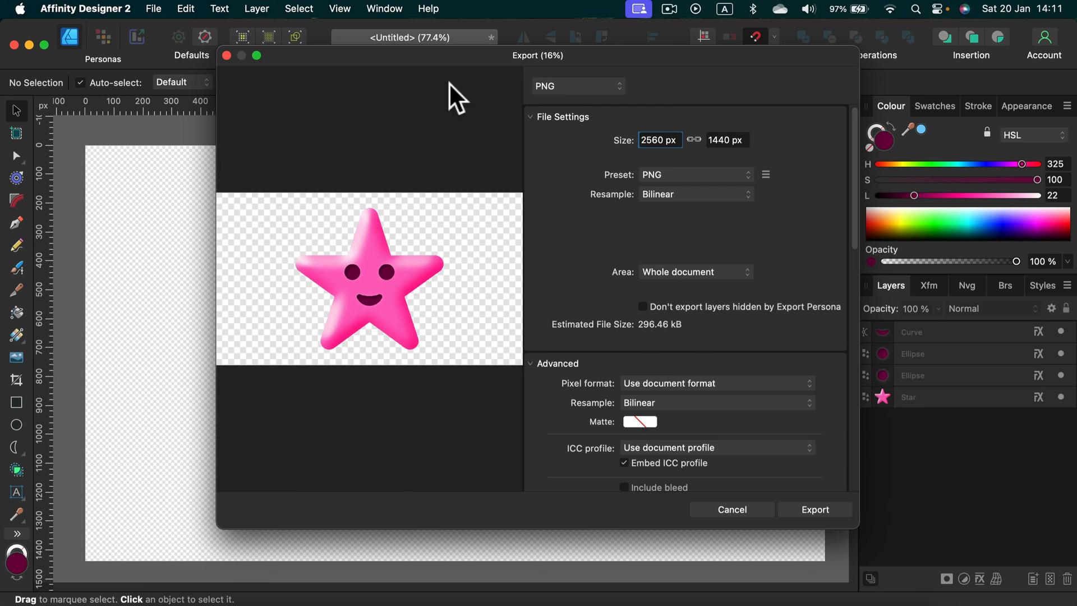
mouse_move(470, 354)
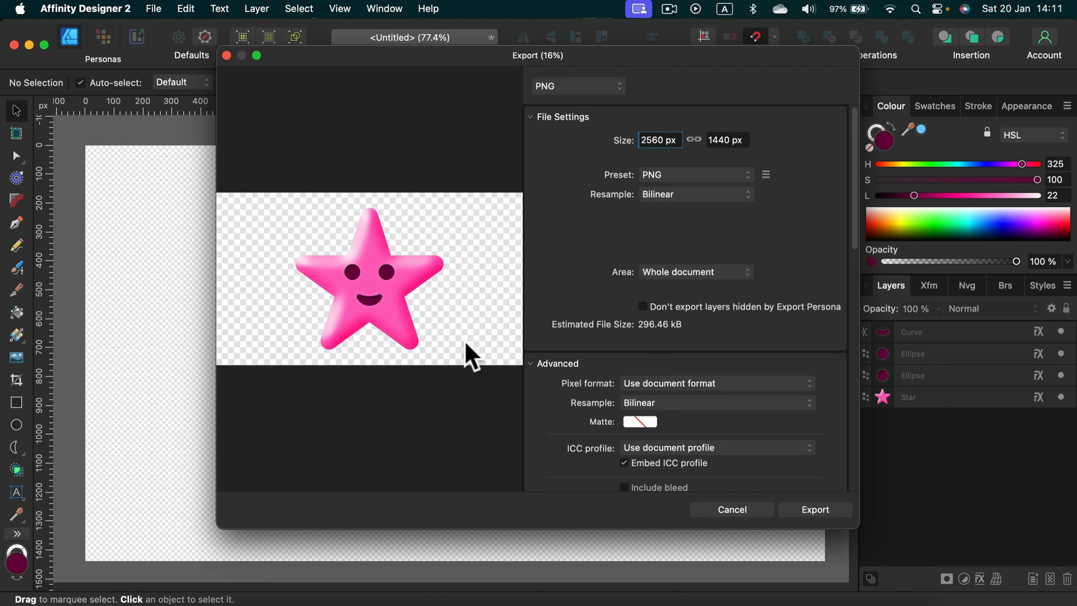
click(693, 272)
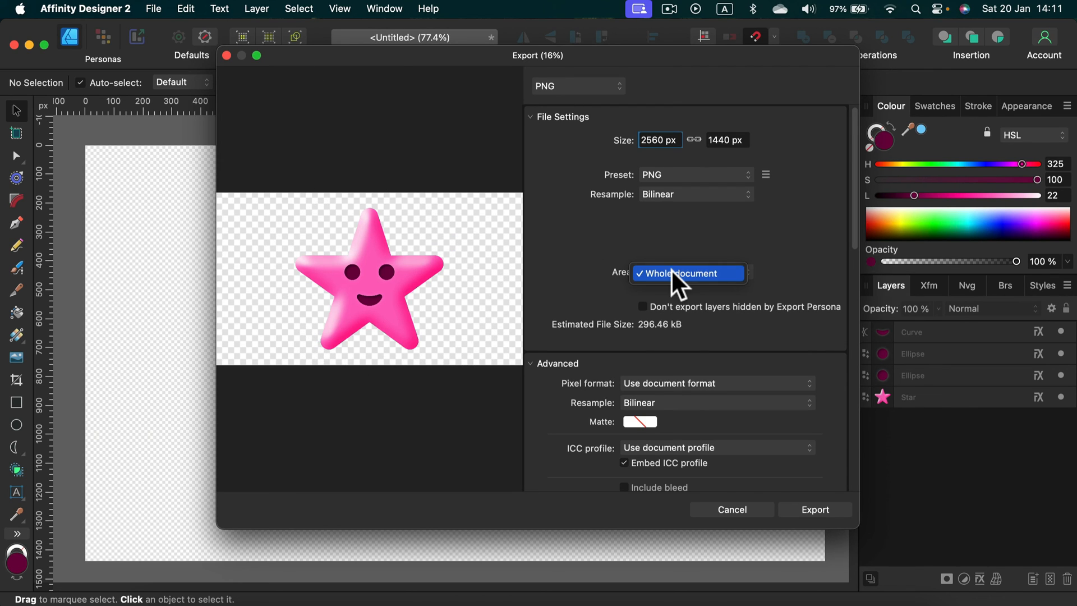
click(683, 273)
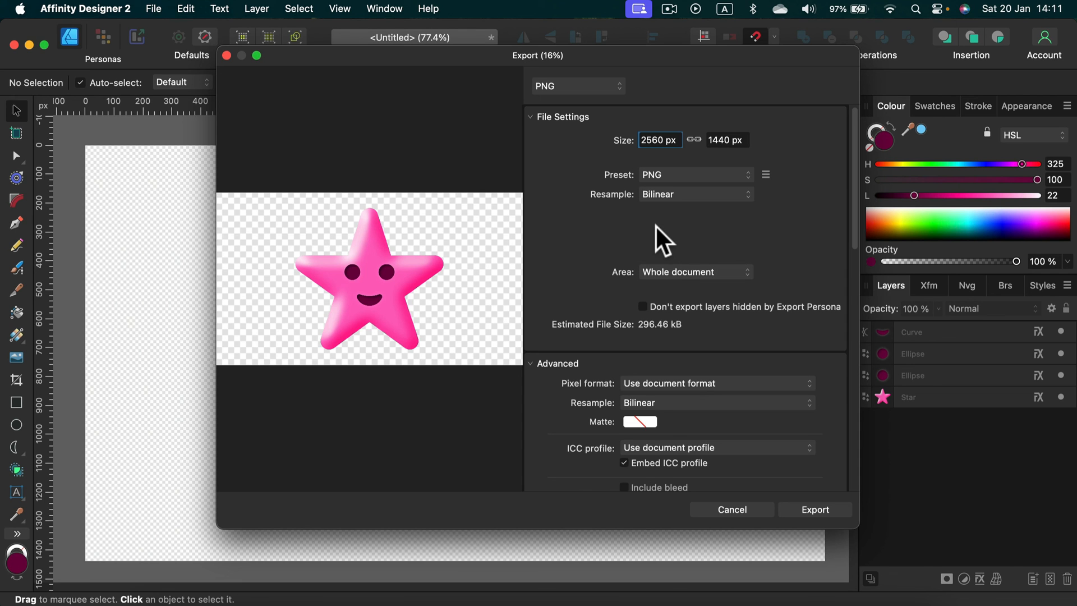